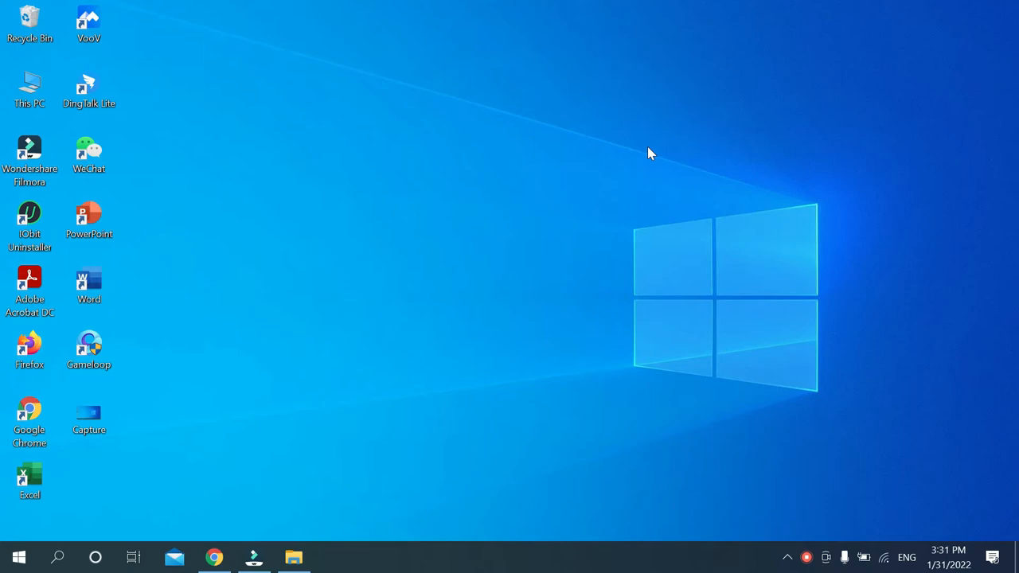
mouse_move(58, 558)
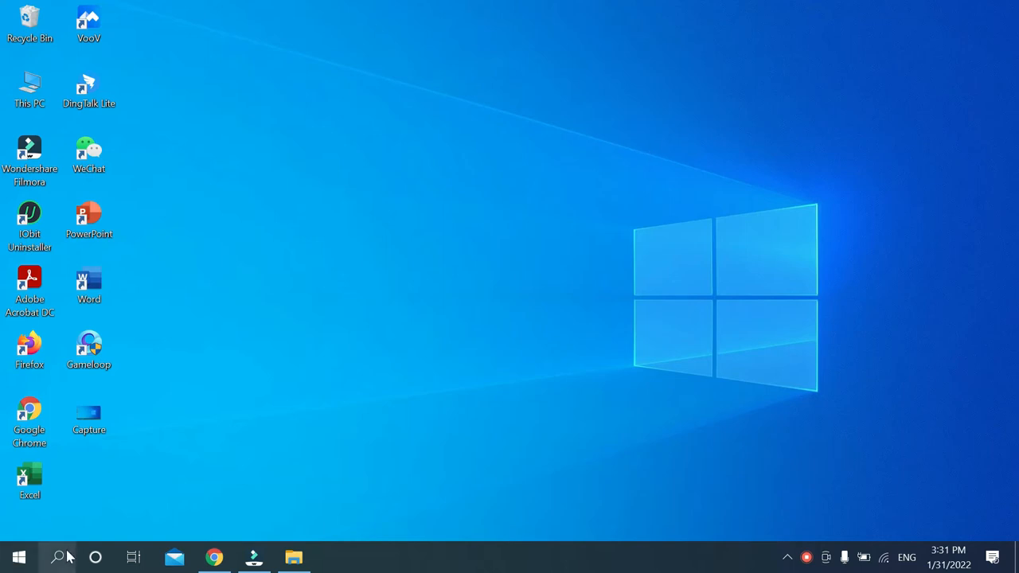
Search Windows for 'snipping tool' so the app shows as the best match
click(54, 558)
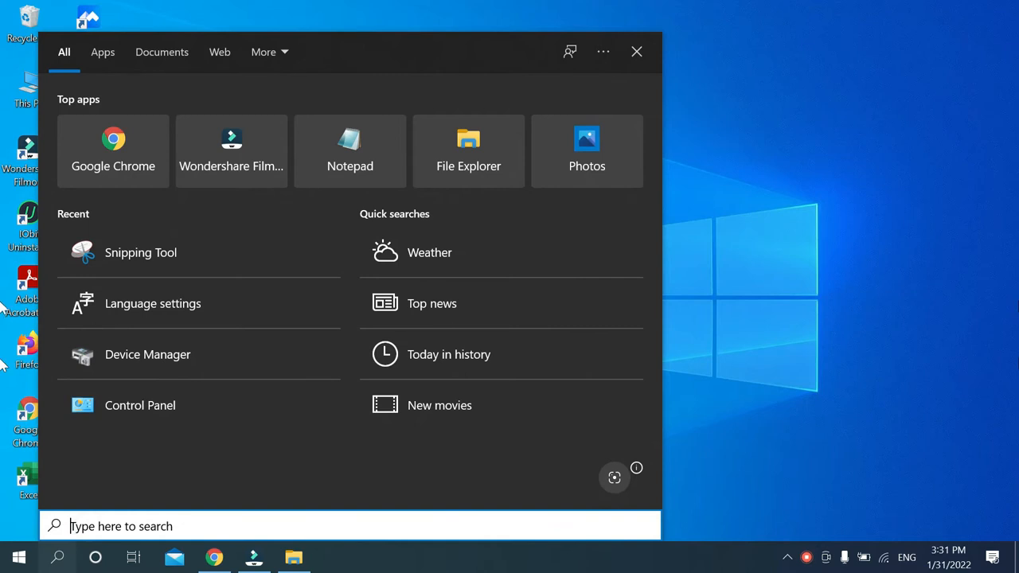
text(snipping)
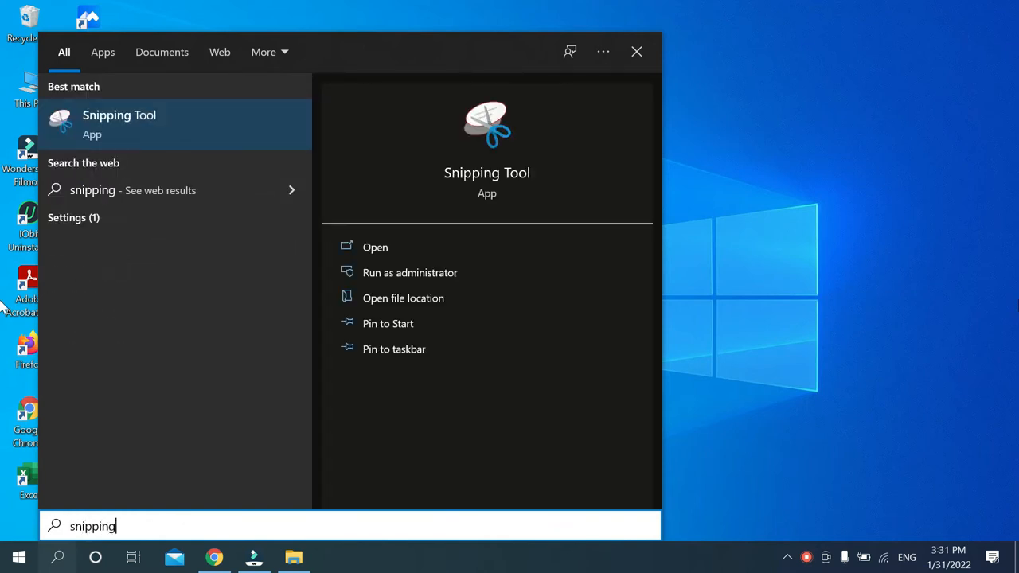
text(tool)
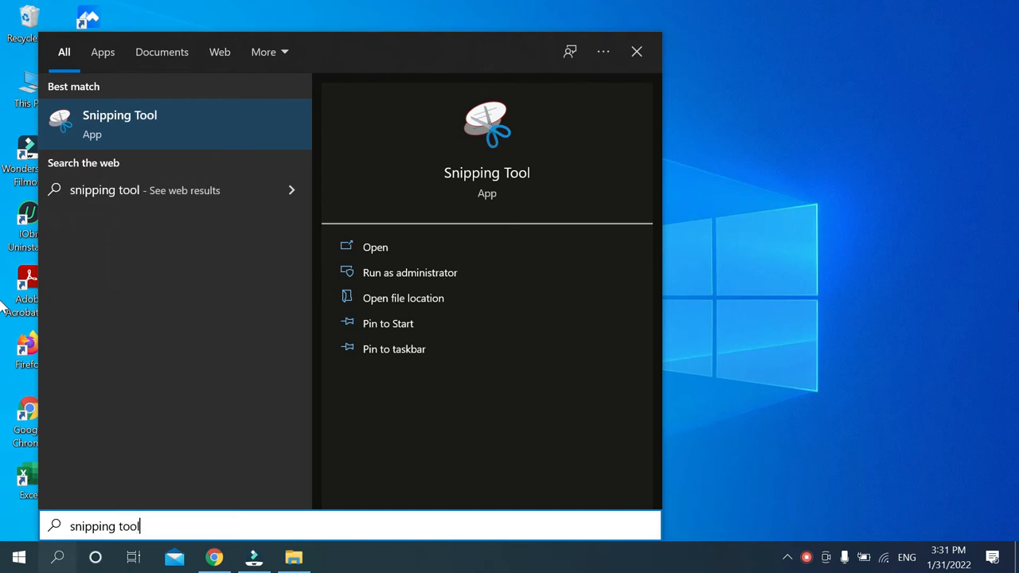
mouse_move(271, 124)
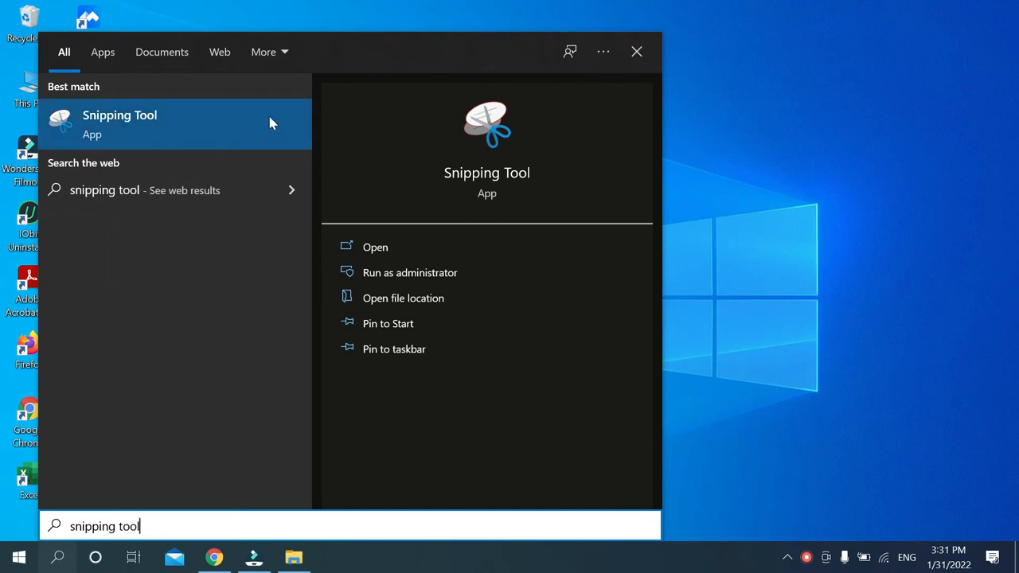
Launch Snipping Tool and take a rectangular snip of the desktop's top-left shortcut icons
click(376, 246)
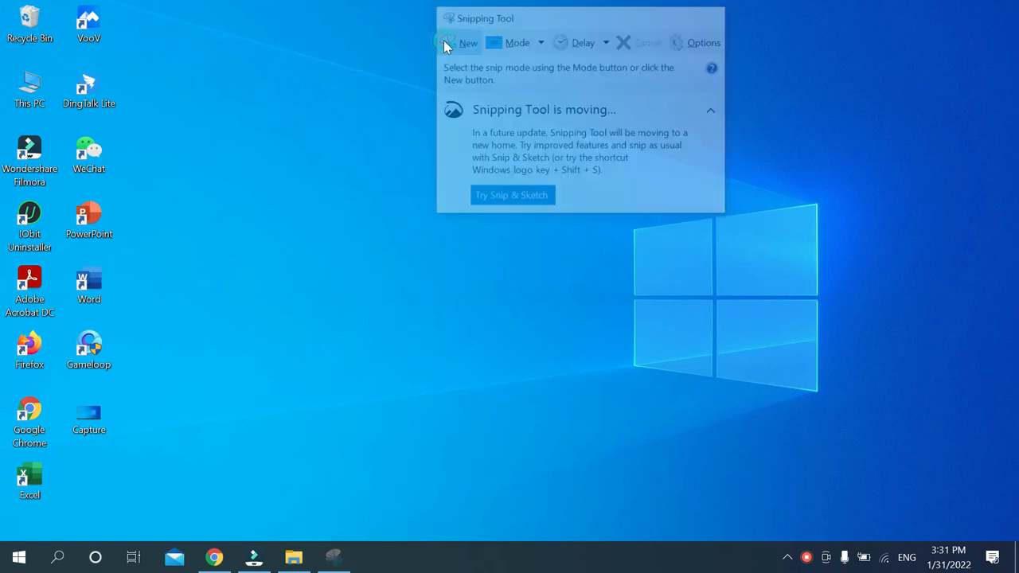
click(449, 41)
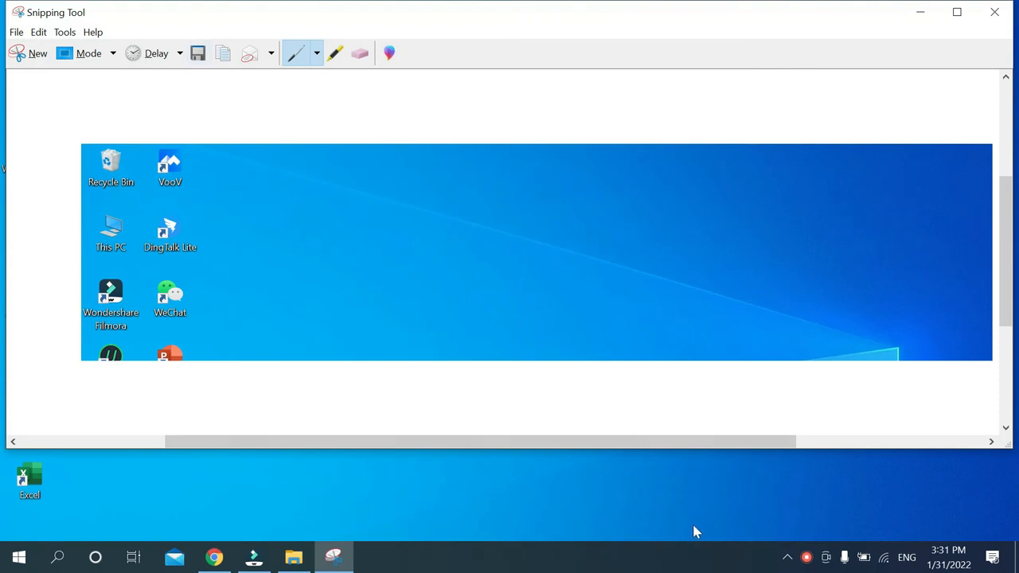
mouse_move(197, 54)
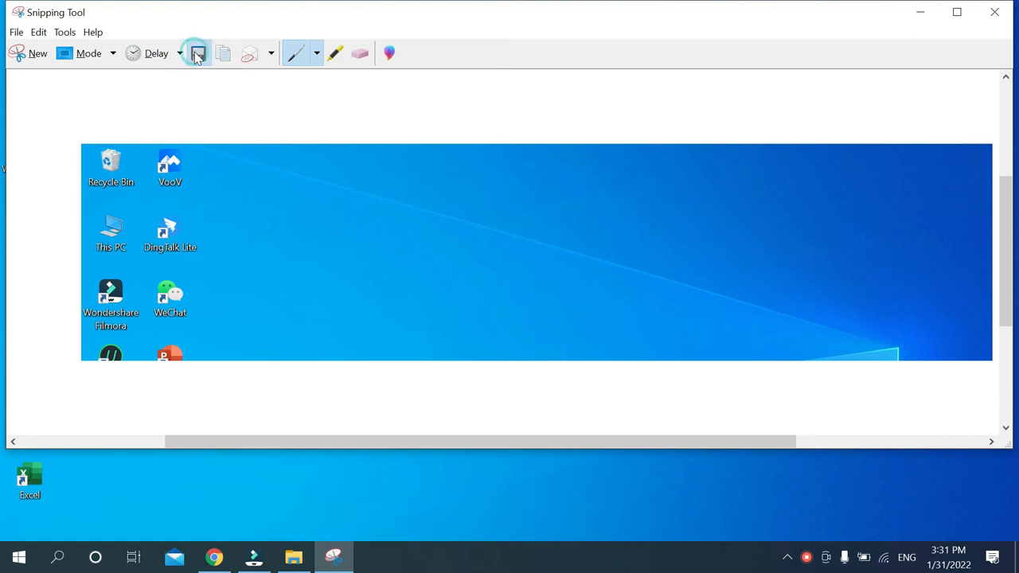
Save the snip as Capture.PNG on the Desktop, replacing the existing file
click(198, 55)
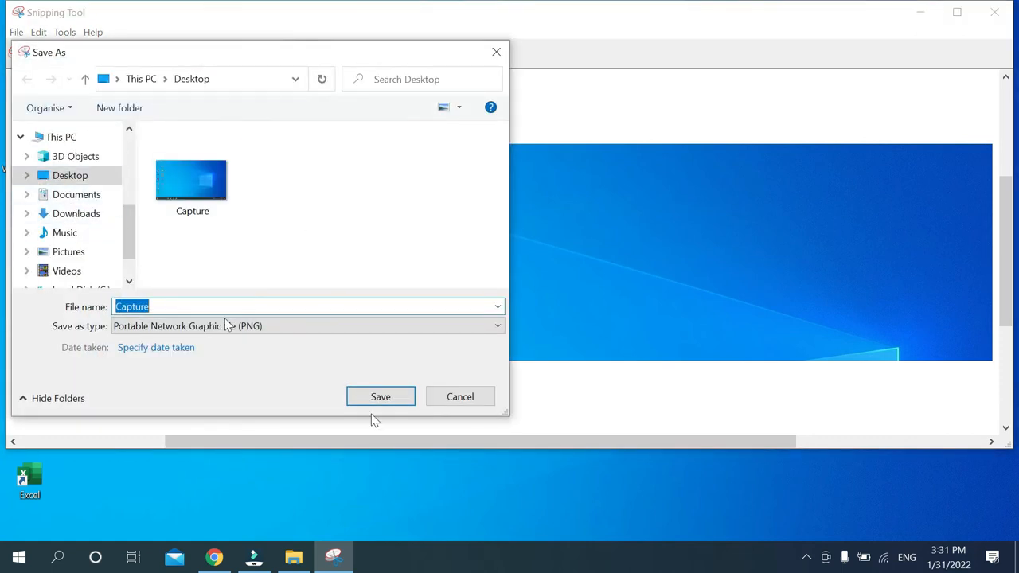
click(380, 396)
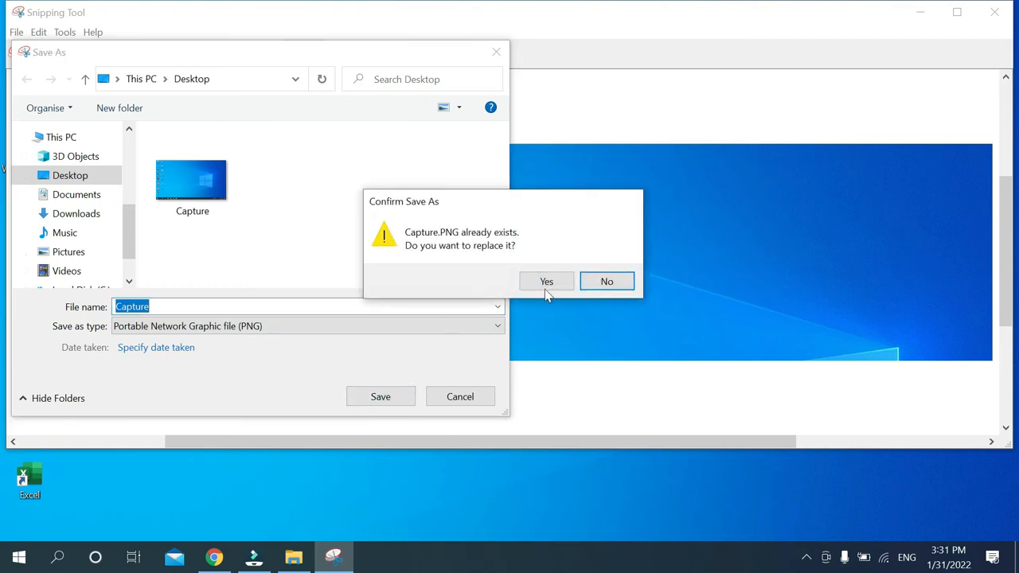
click(546, 281)
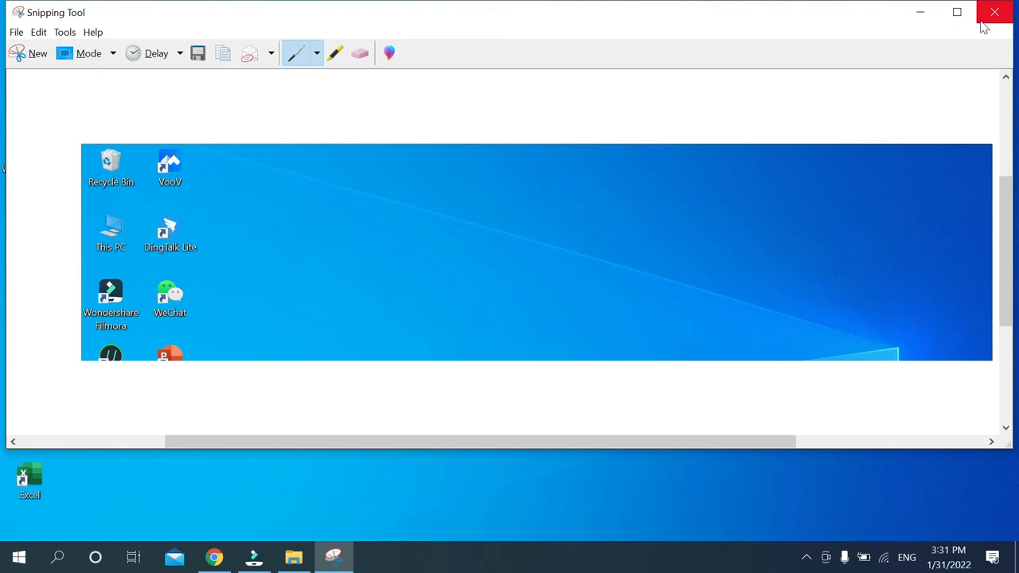
mouse_move(994, 13)
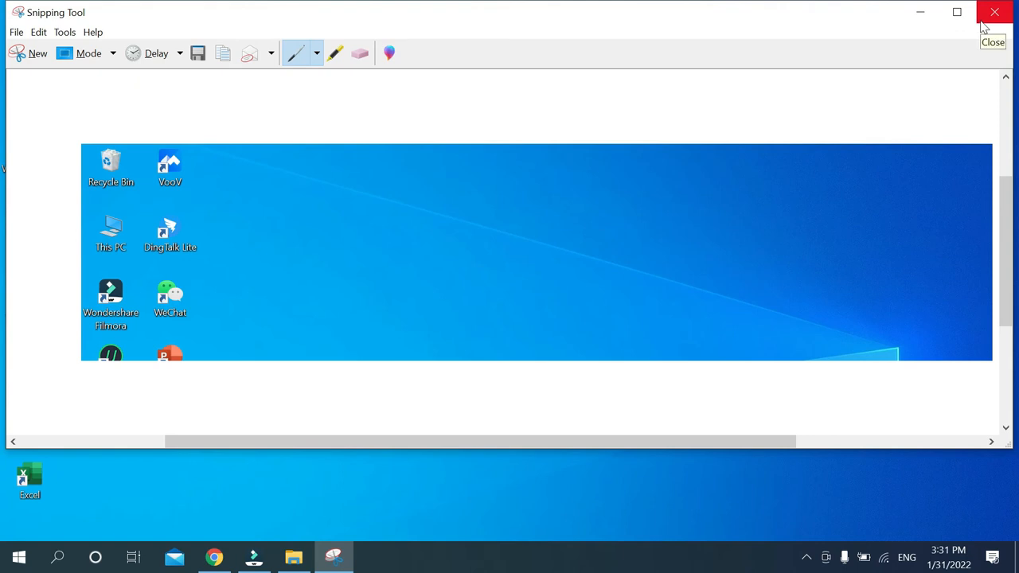
Close Snipping Tool and reveal the hidden system tray icons
click(994, 12)
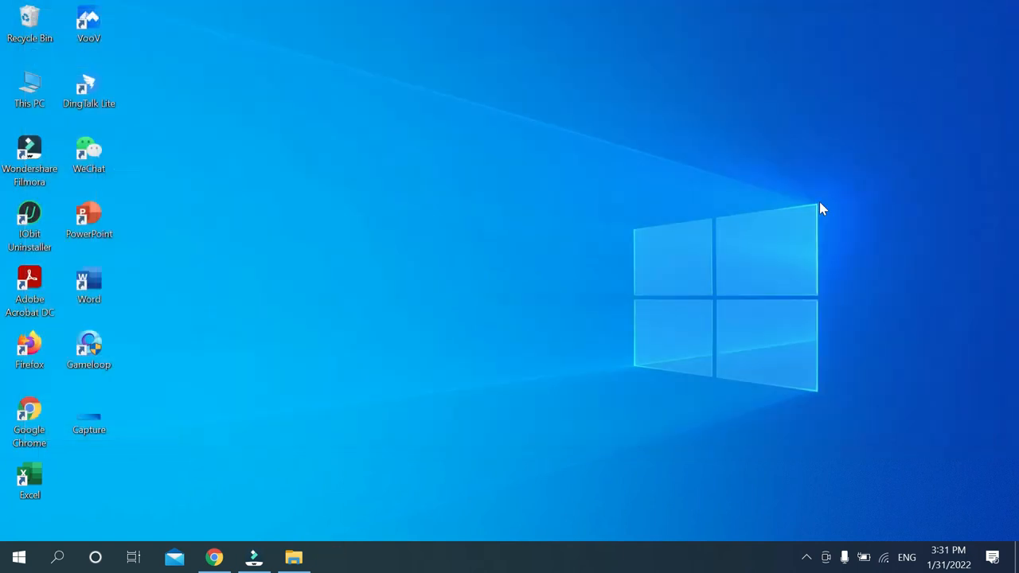
click(806, 558)
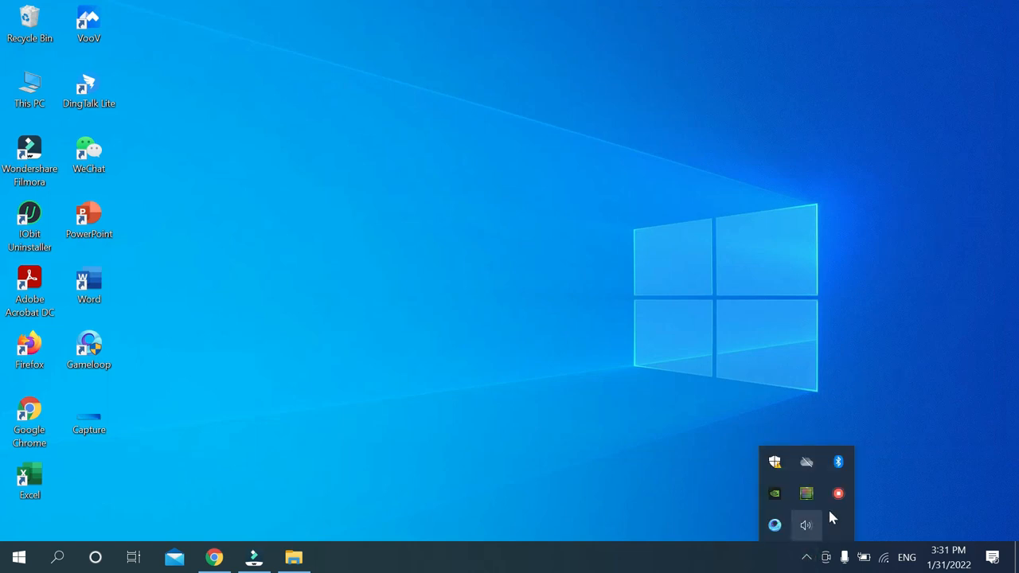